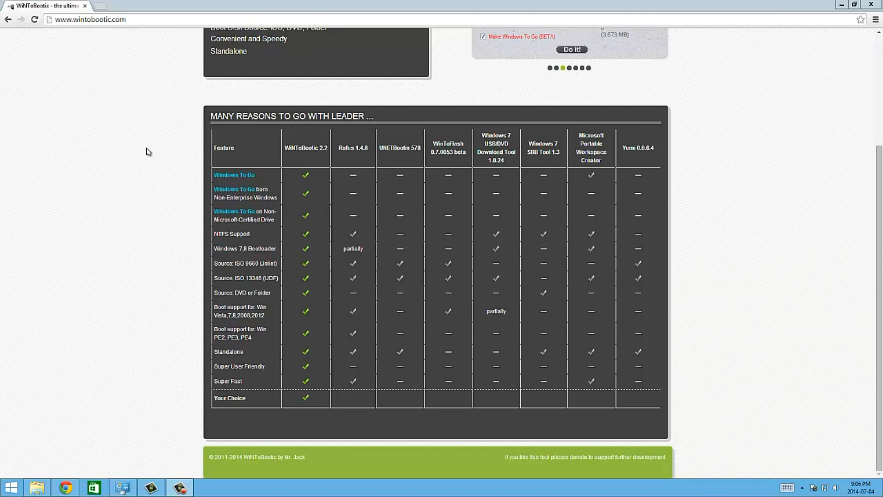
On wintobootic.com, download the WiNToBootic v2.2.1 zip
click(87, 20)
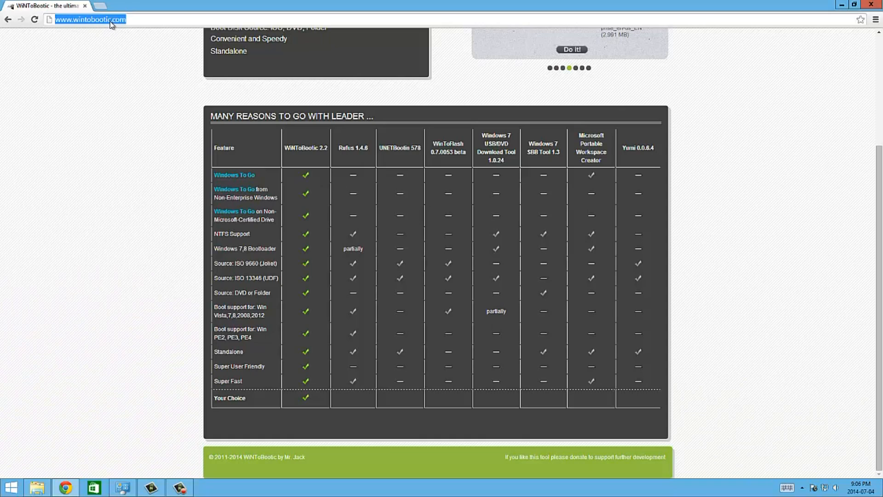
mouse_move(120, 86)
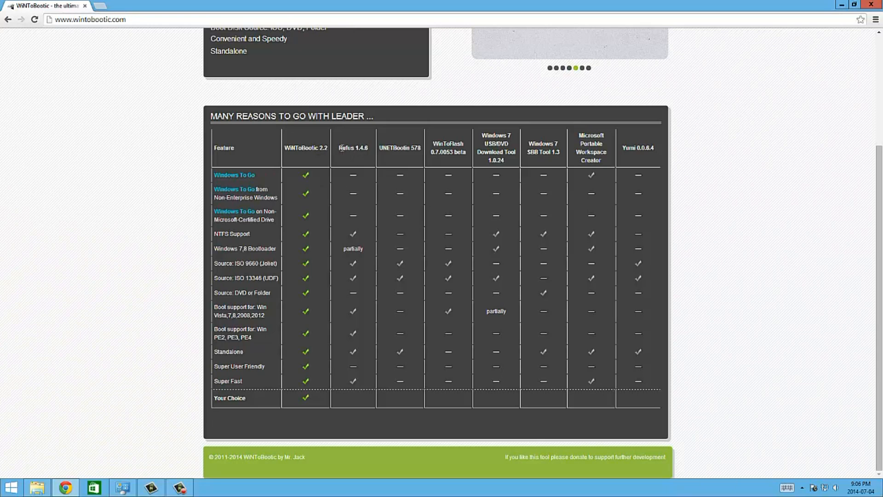
double_click(399, 148)
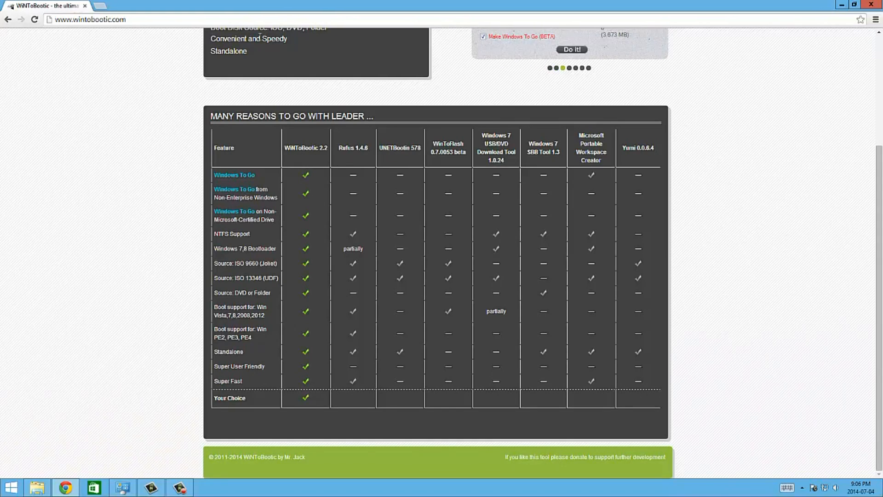
mouse_move(95, 170)
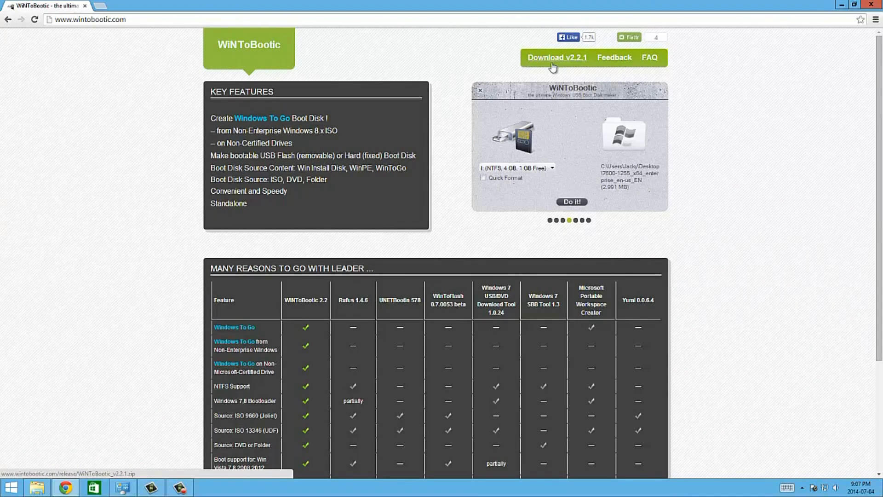
click(557, 57)
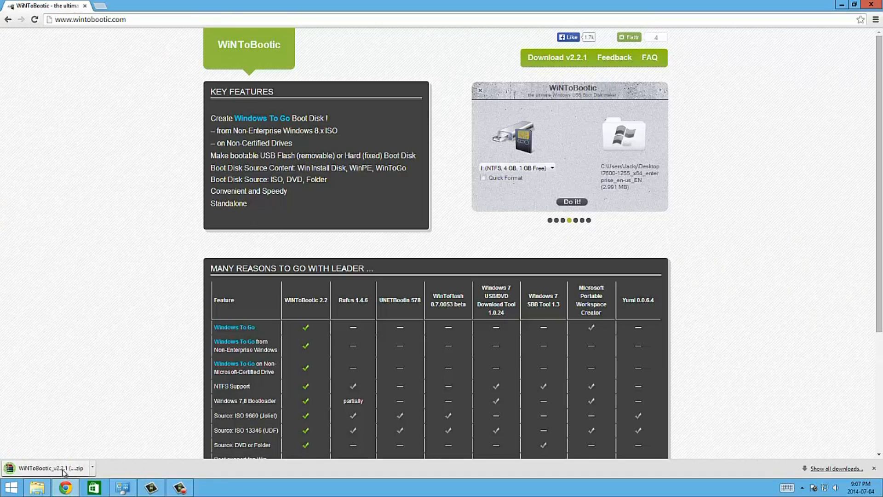
Run WiNToBootic.exe from the downloaded zip in WinRAR, allowing the unverified publisher
click(50, 468)
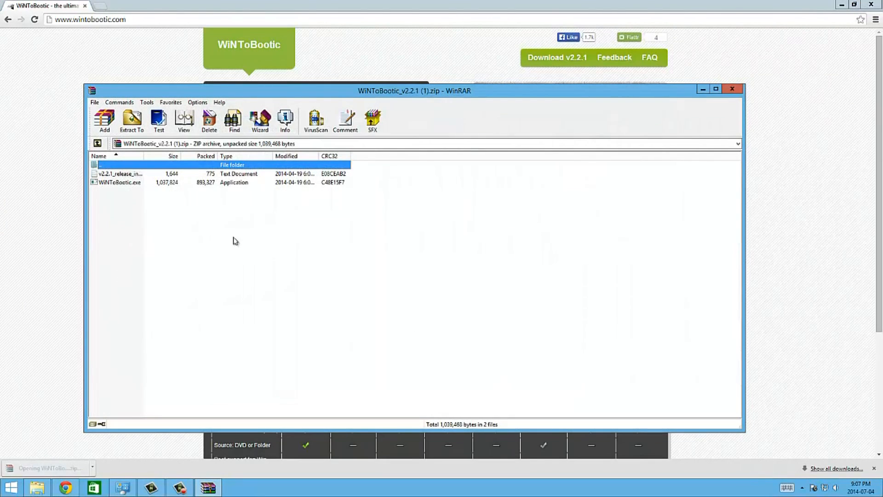
click(118, 182)
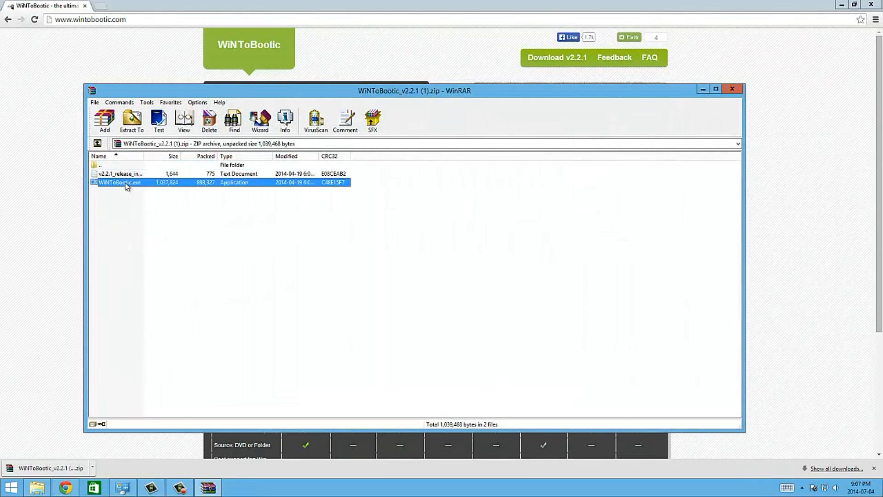
double_click(119, 182)
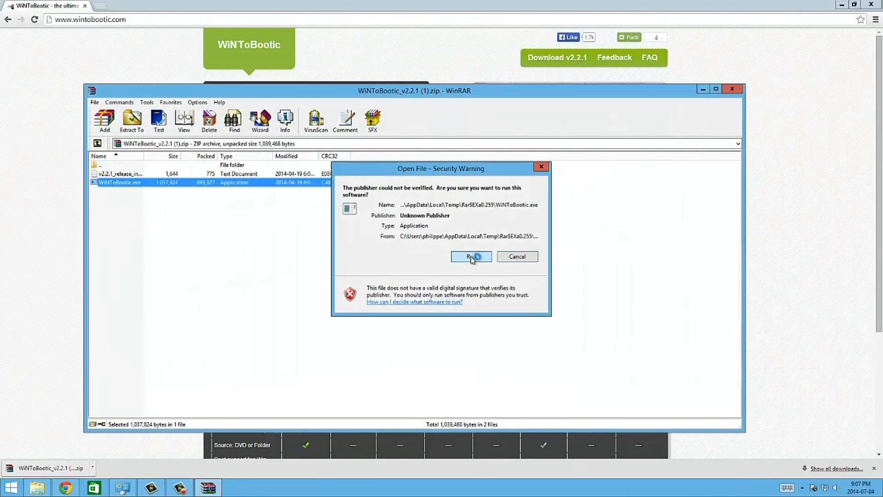
click(471, 256)
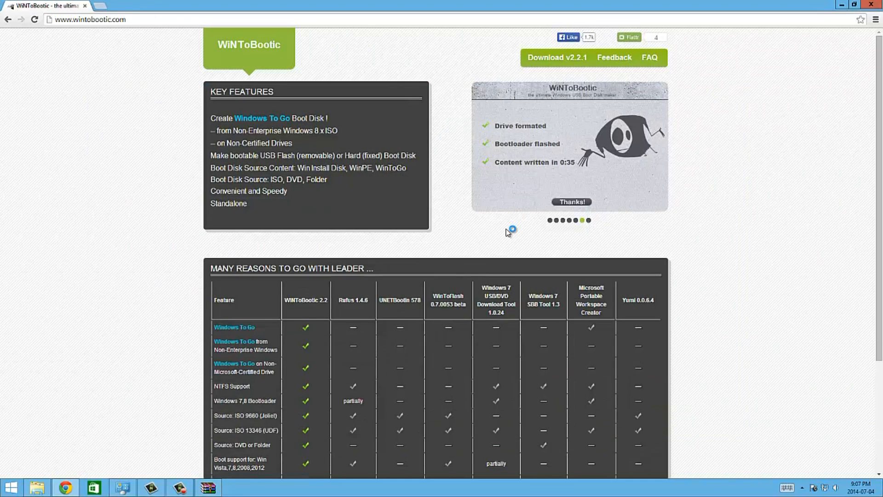
mouse_move(495, 238)
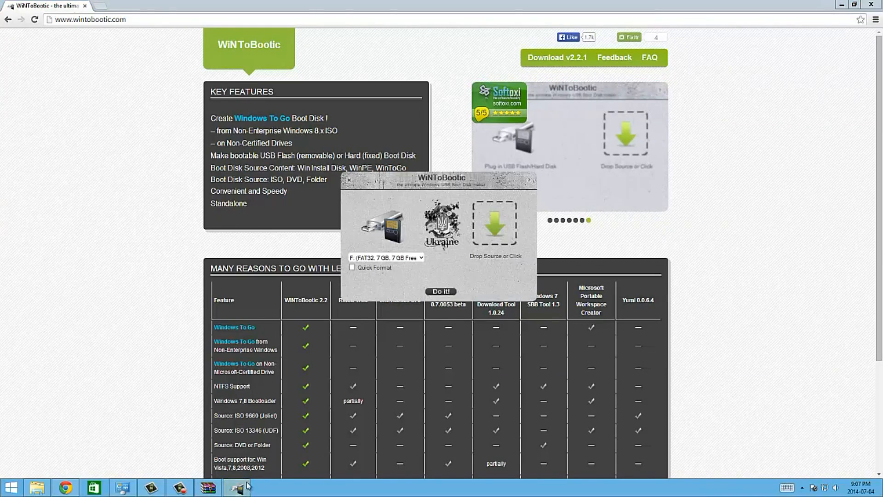
Set WiNToBootic's target to the 7 GB FAT32 drive F: with Quick Format enabled
drag(441, 177, 529, 76)
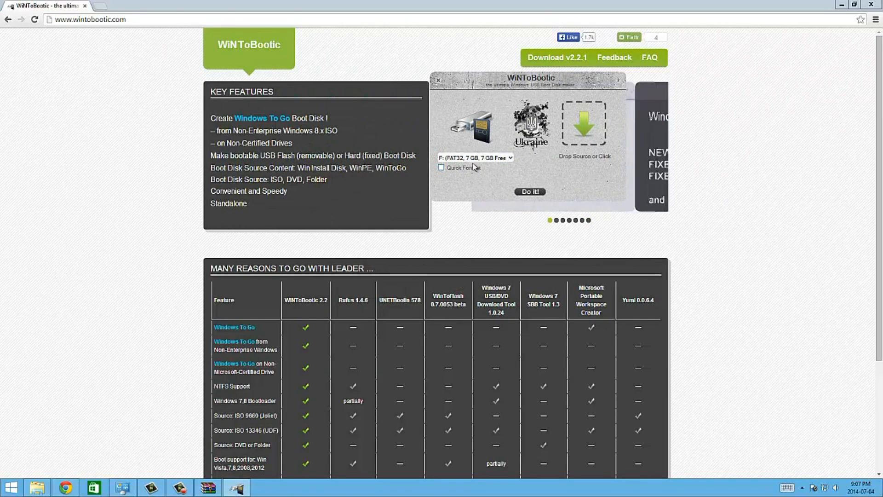
click(475, 158)
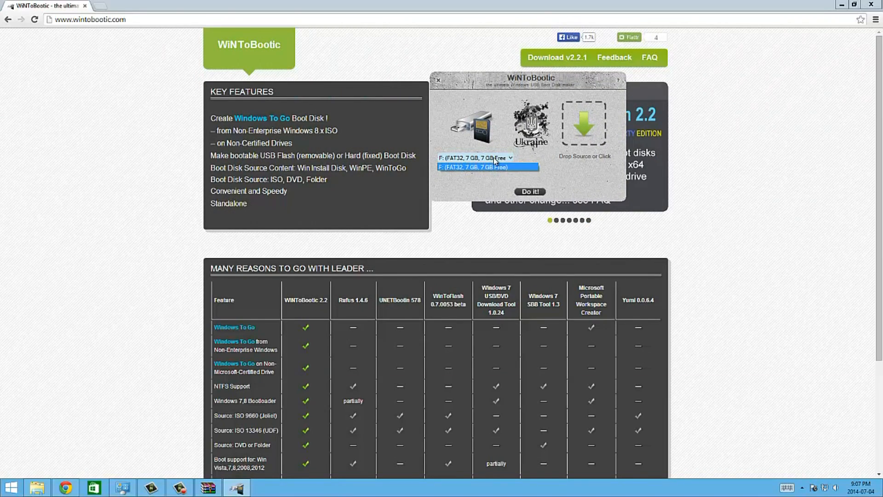
click(487, 166)
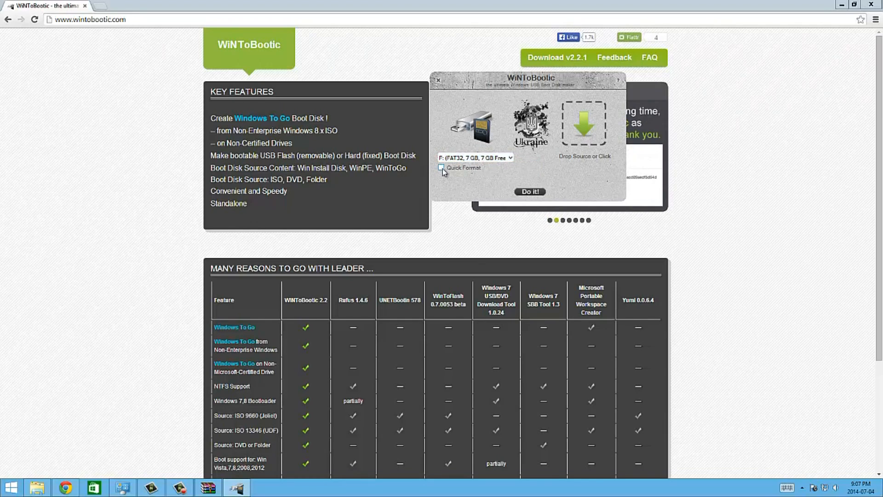
click(441, 168)
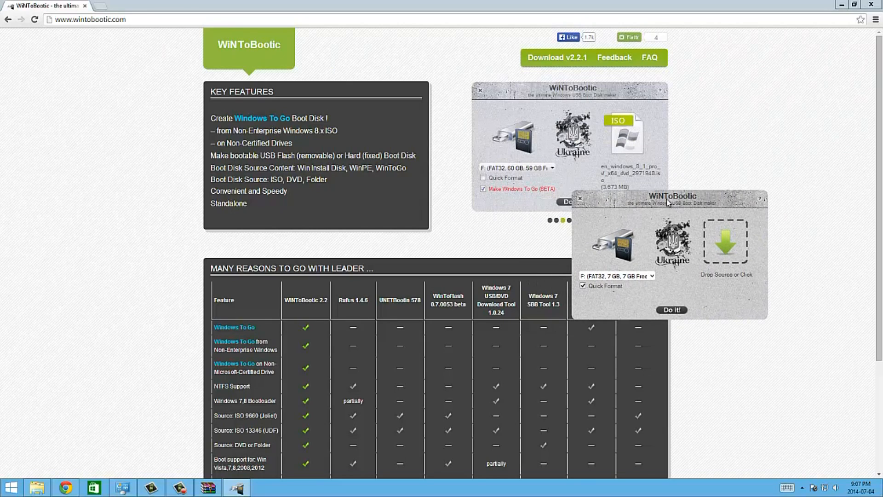
mouse_move(121, 68)
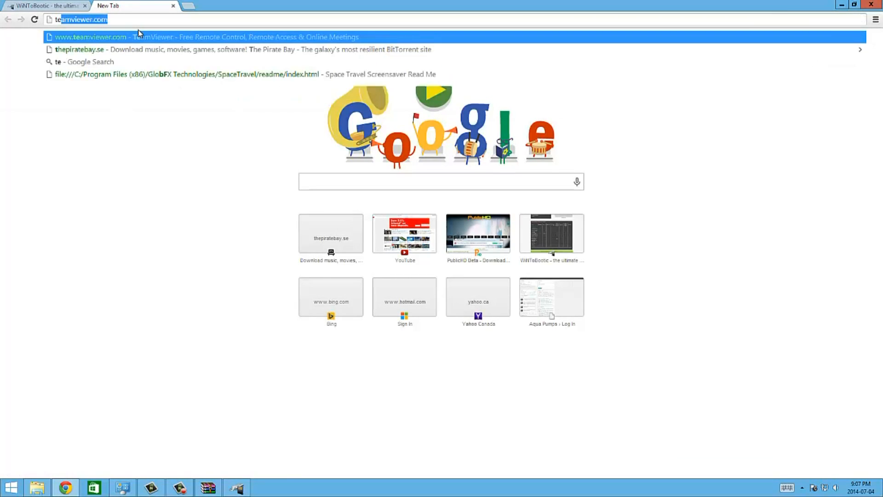
Search Google for 'teamos' in a new tab and open the Team-OS result
text(teamos)
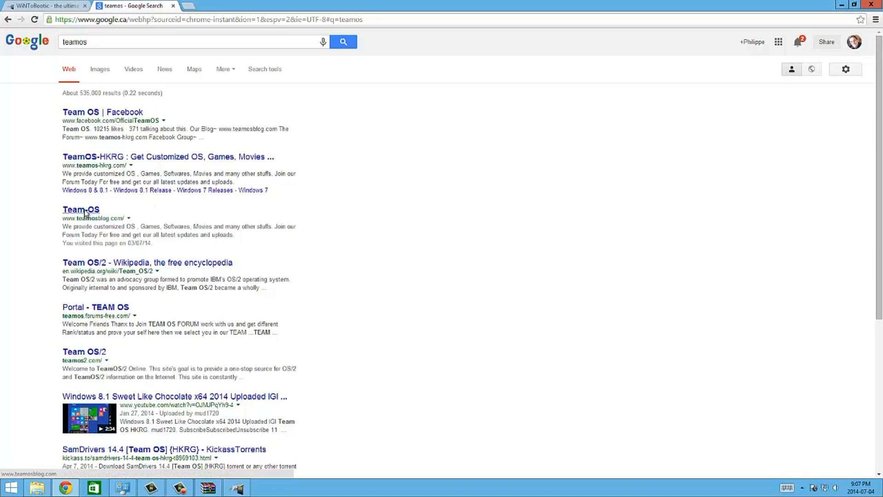
click(80, 209)
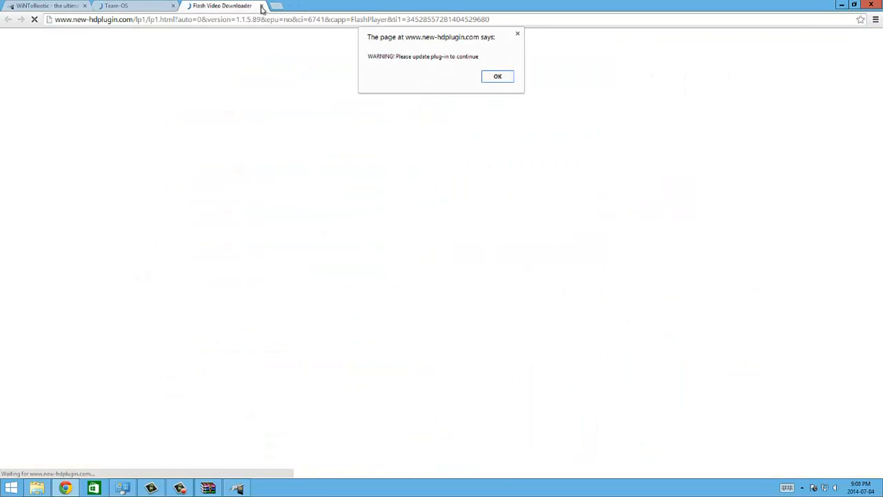
Dismiss the plug-in warning and Flash Video Downloader ad tab, then scroll the blog
click(497, 76)
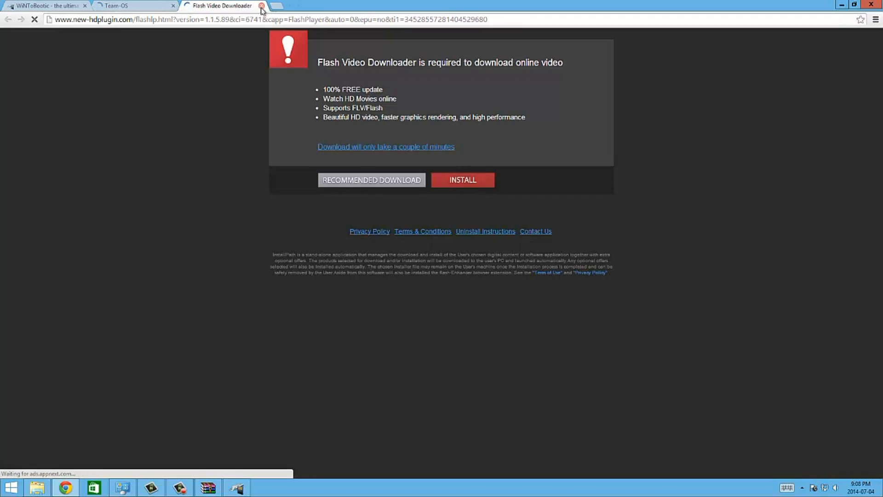
click(261, 6)
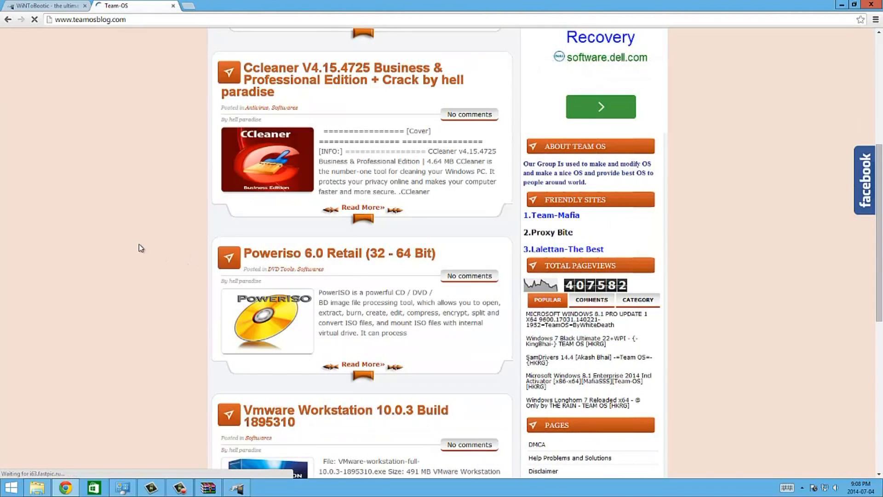
scroll(down, 3)
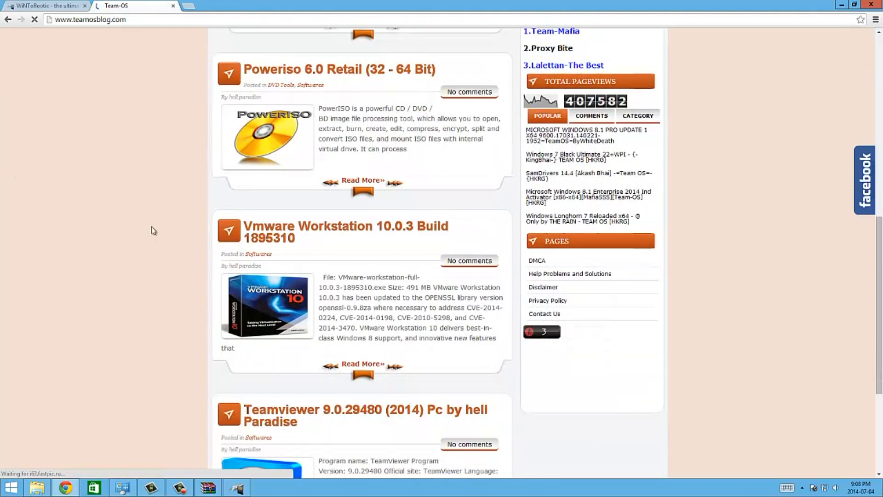
scroll(down, 3)
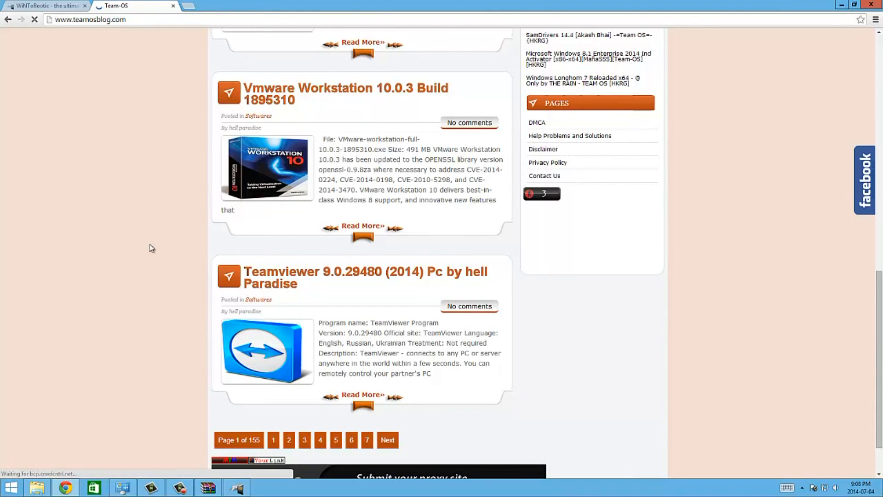
scroll(down, 3)
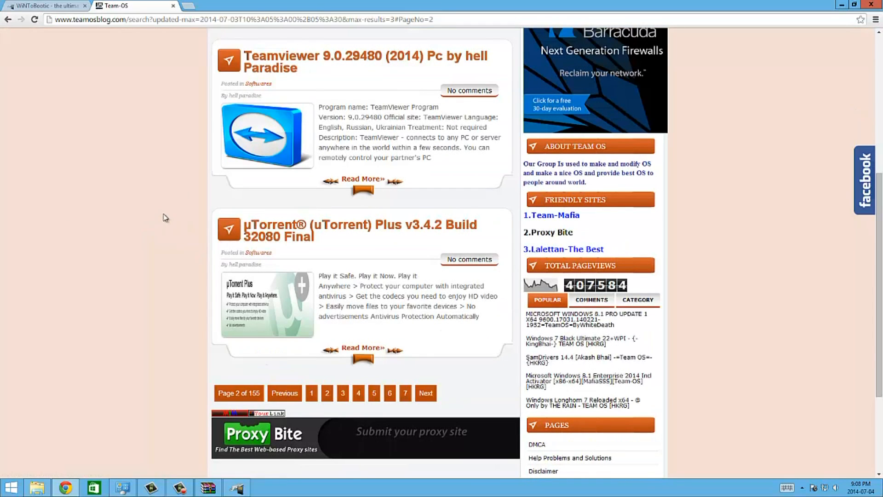
Page through the blog listings and open the 'Windows 8.1 with update Pro Optim-Full' post
click(425, 392)
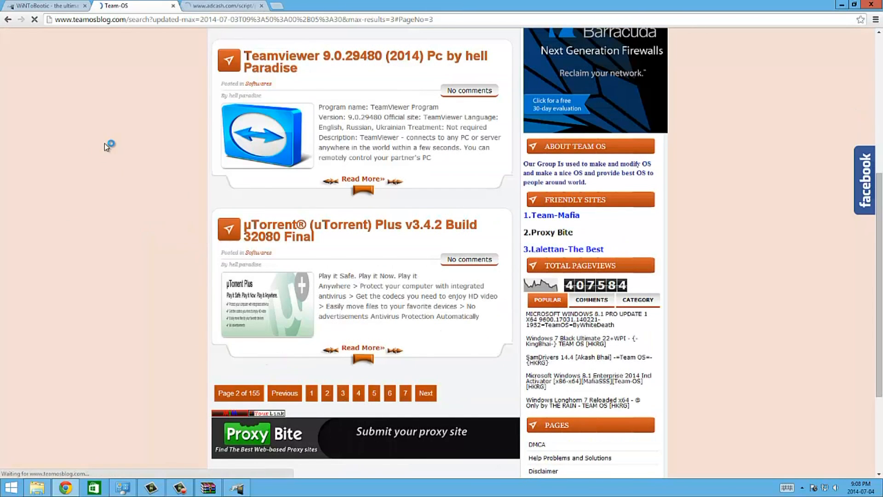
click(425, 392)
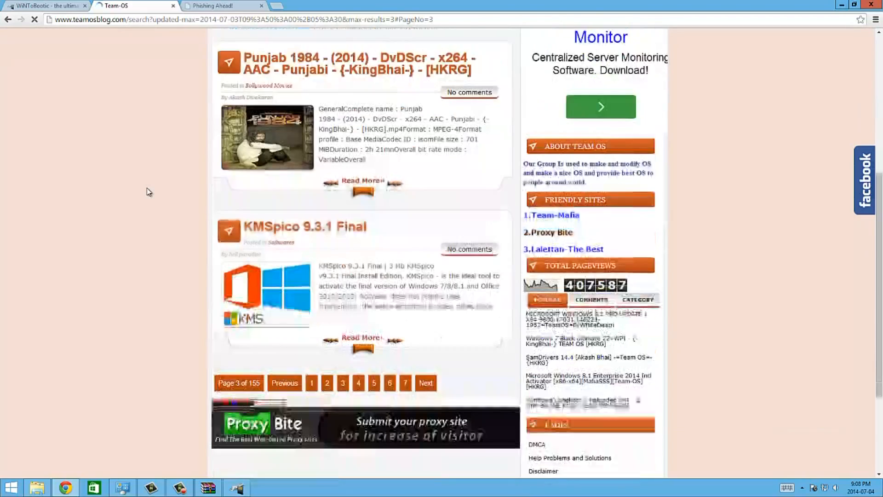
click(358, 336)
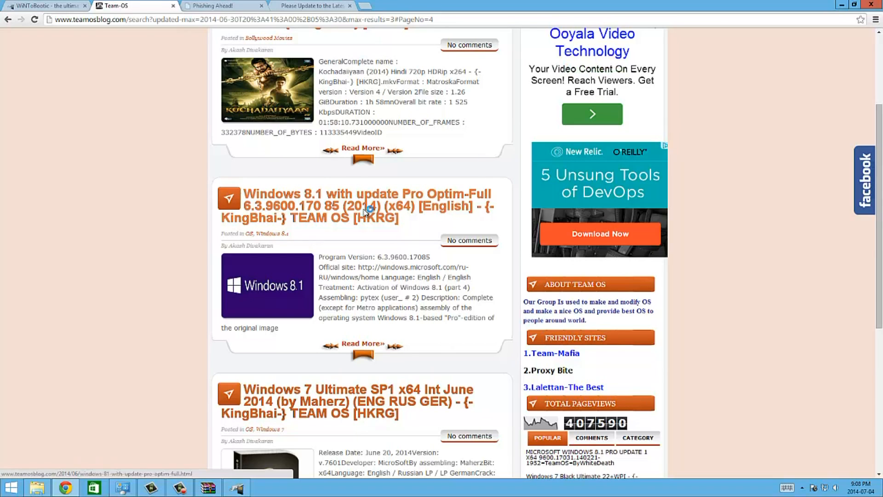
click(366, 205)
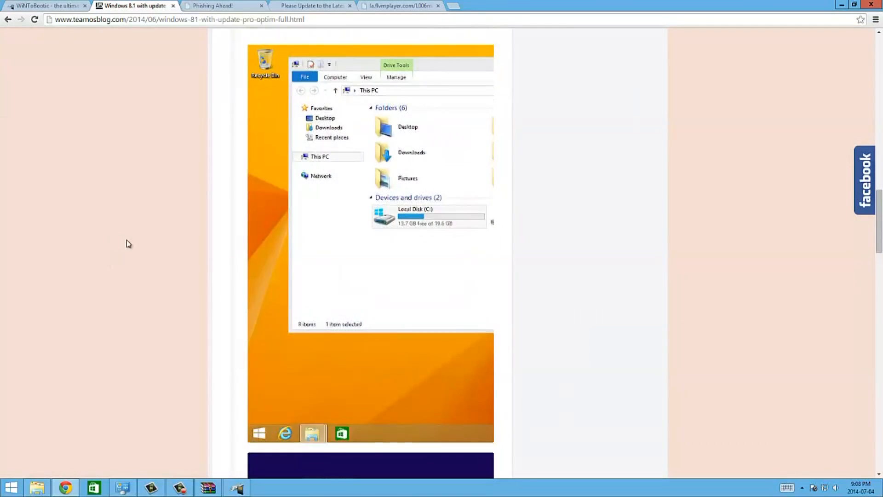
scroll(down, 3)
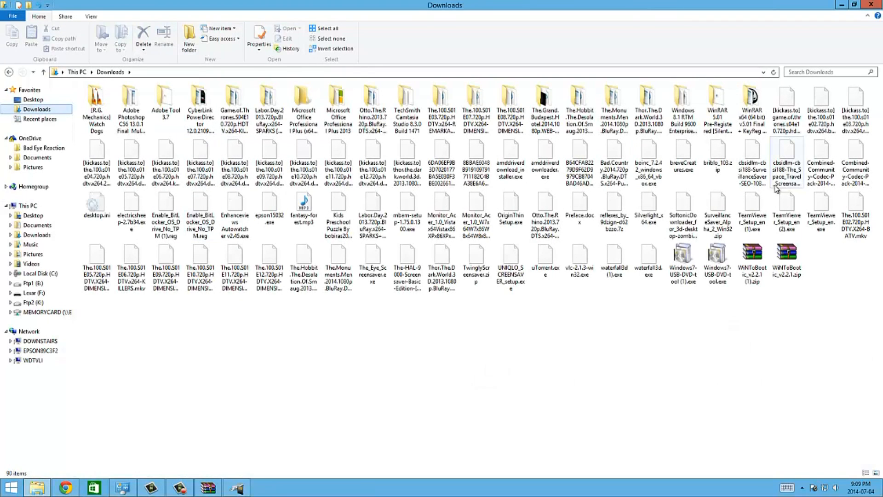
Open the Windows 8.1 RTM Build 9600 folder and copy its ISO to the desktop
click(682, 101)
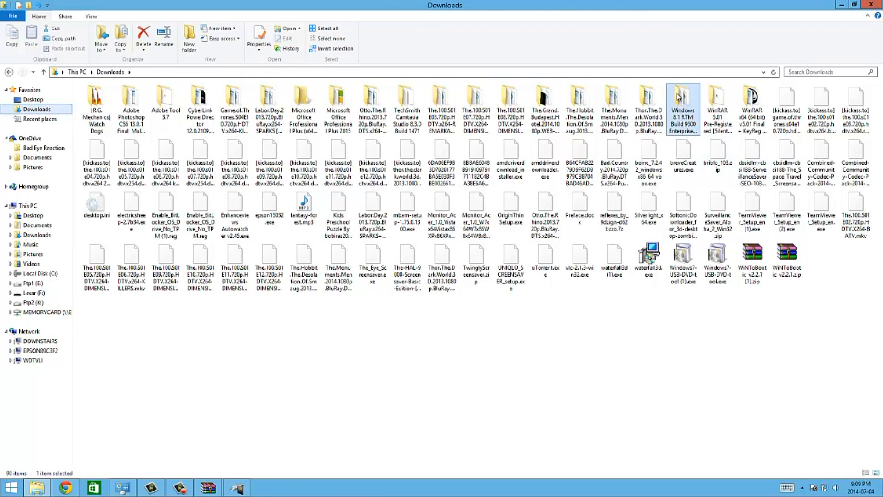
double_click(682, 101)
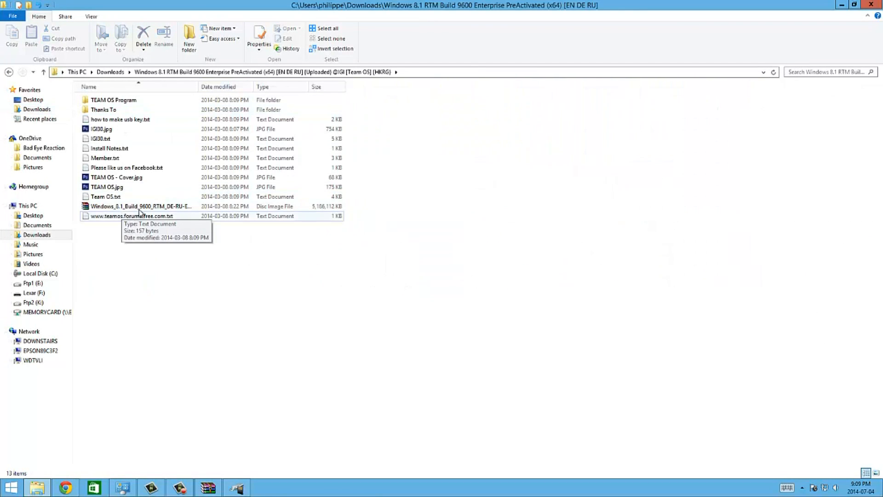
right_click(138, 206)
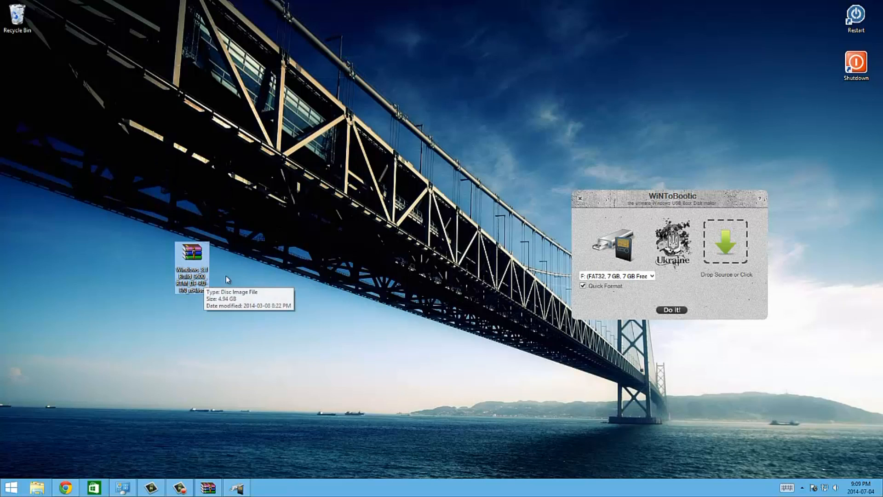
mouse_move(287, 287)
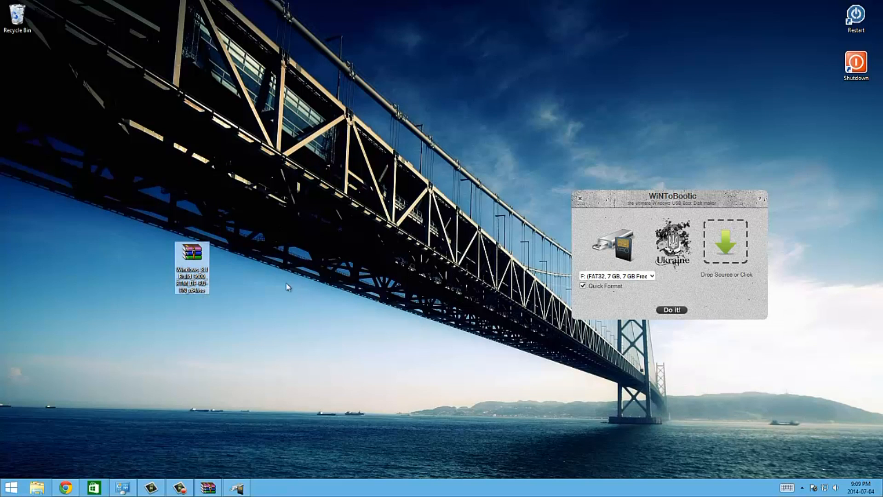
mouse_move(179, 259)
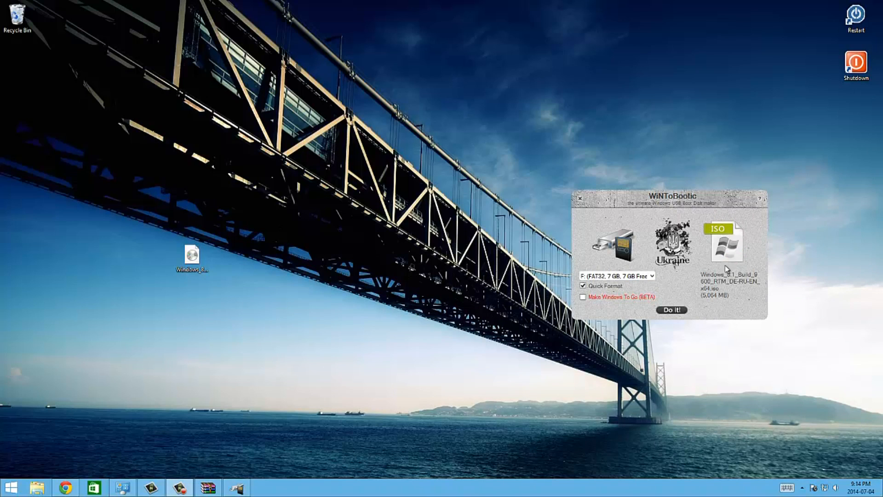
mouse_move(737, 269)
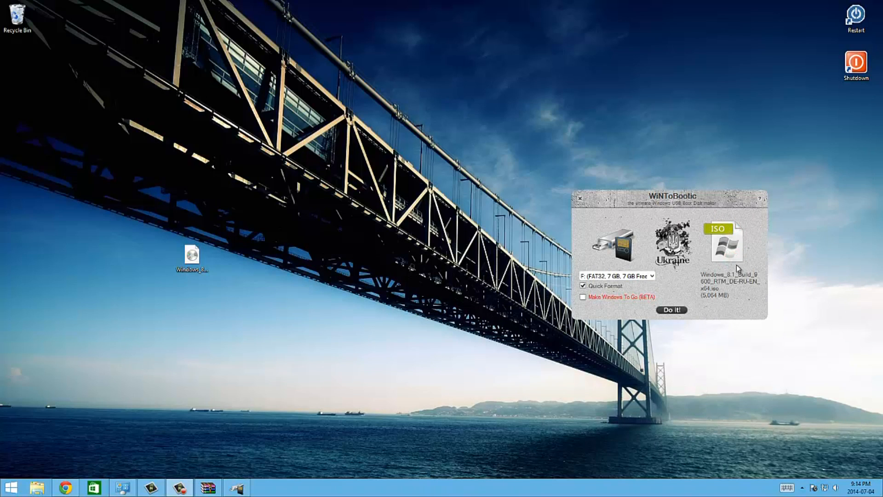
mouse_move(652, 306)
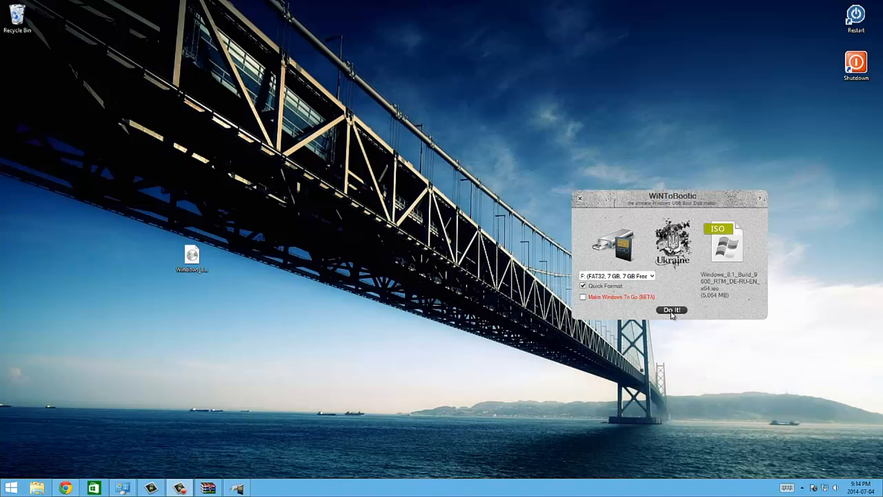
Start building the bootable USB on drive F:, accepting both confirmation and format warnings
click(670, 309)
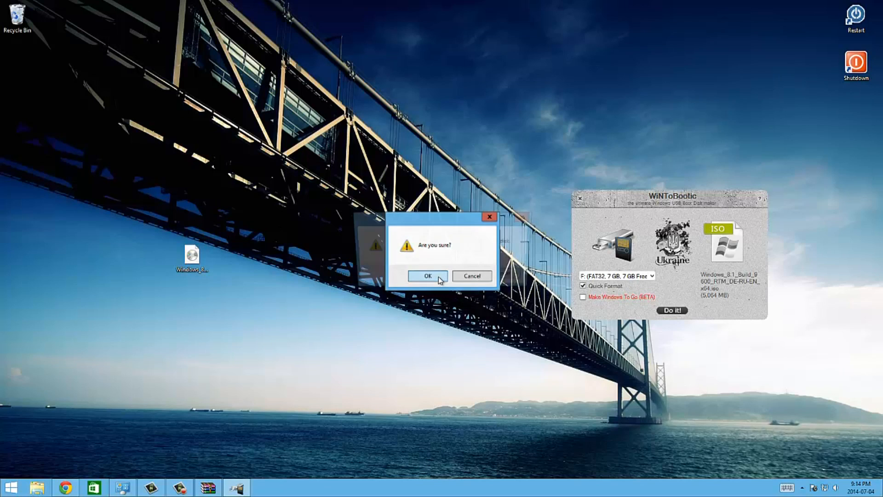
click(427, 276)
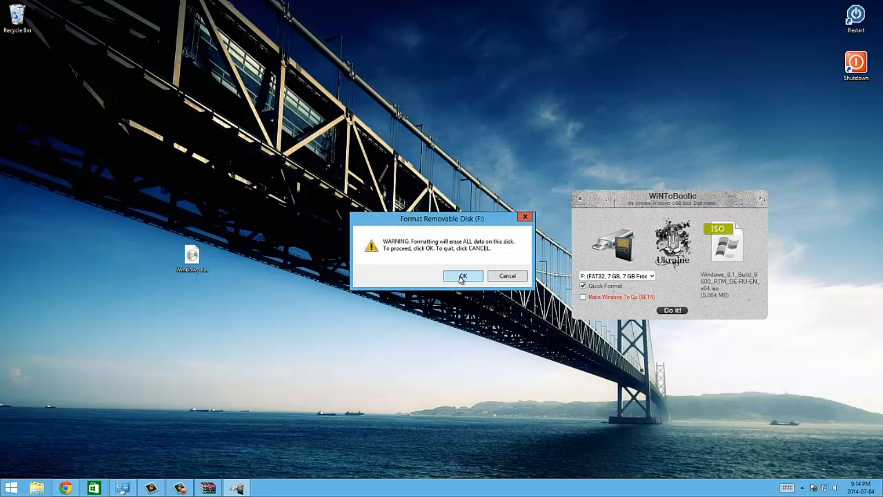
click(462, 276)
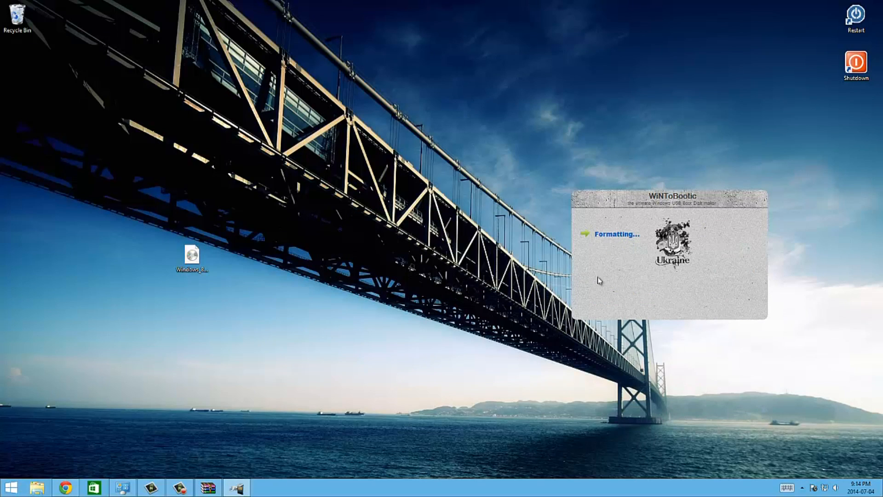
mouse_move(628, 268)
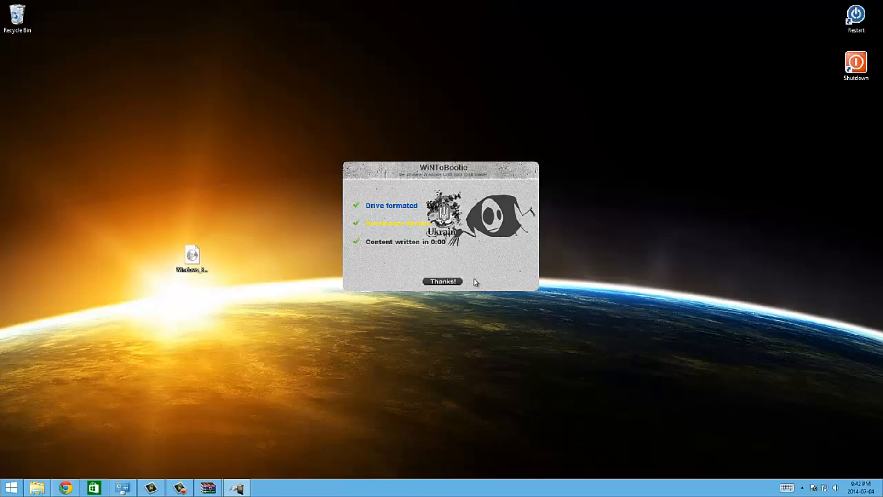
Close WiNToBootic's completion summary with 'Thanks!'
click(442, 281)
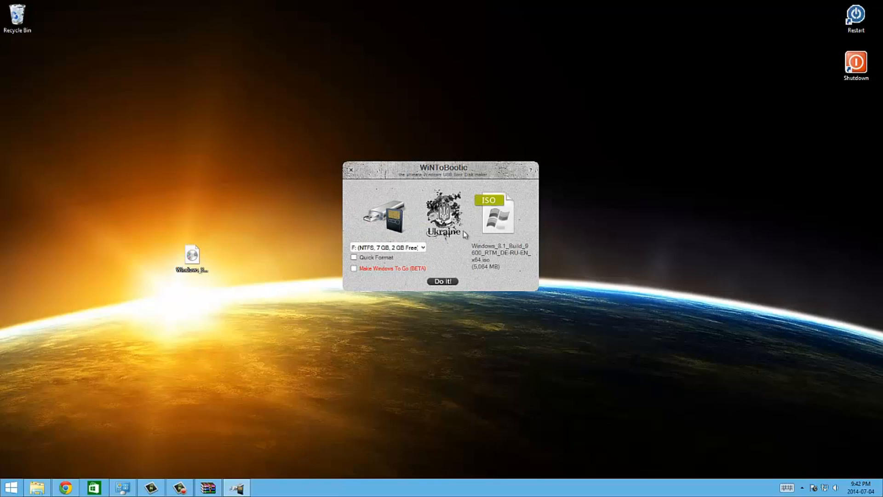
click(351, 170)
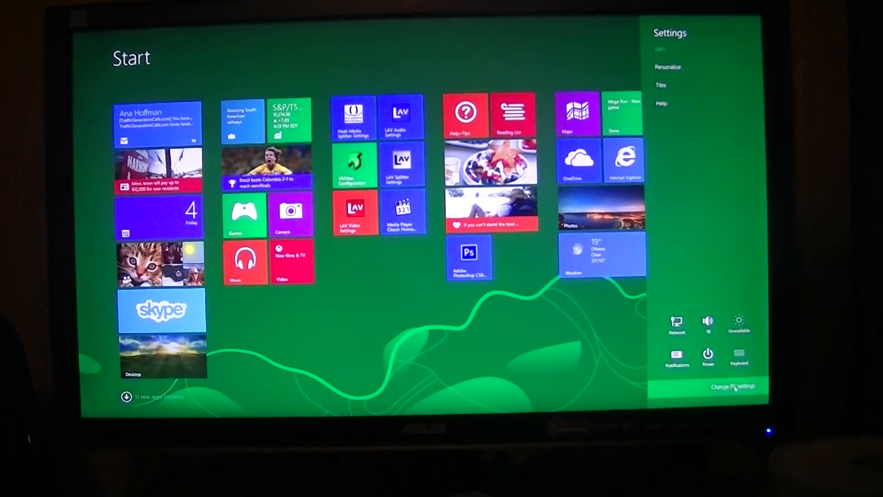
Restart the PC from Windows 8's power options, overriding the open-apps warning
click(708, 354)
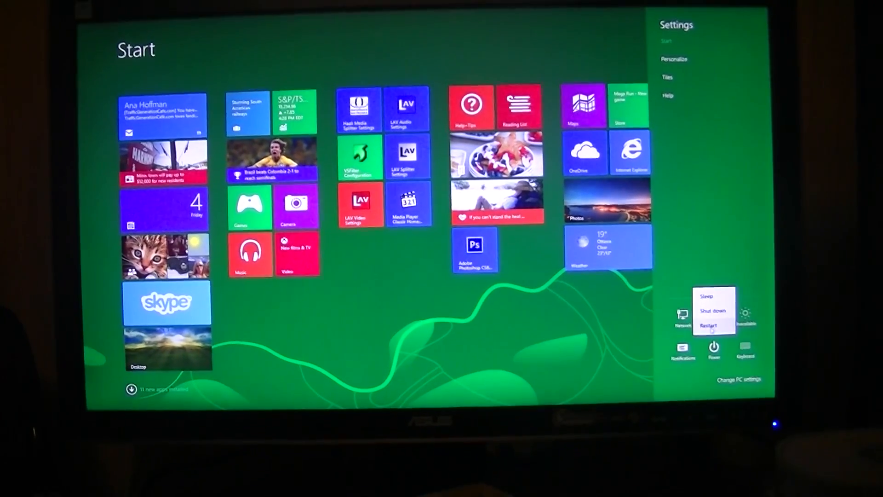
click(713, 326)
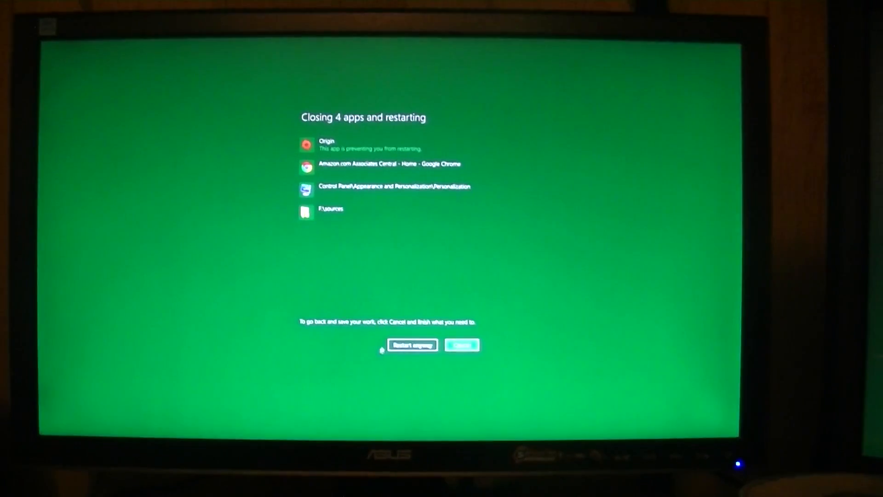
click(411, 345)
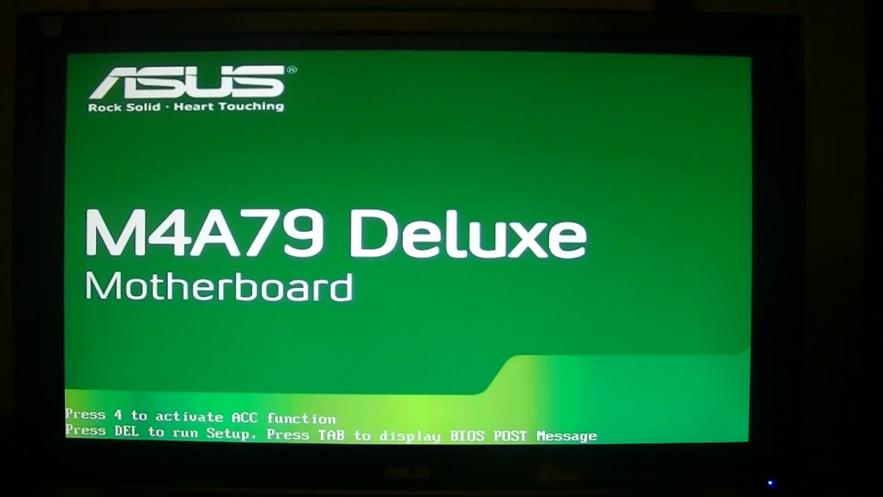
Press DEL at the ASUS boot screen to enter BIOS setup
key(Delete)
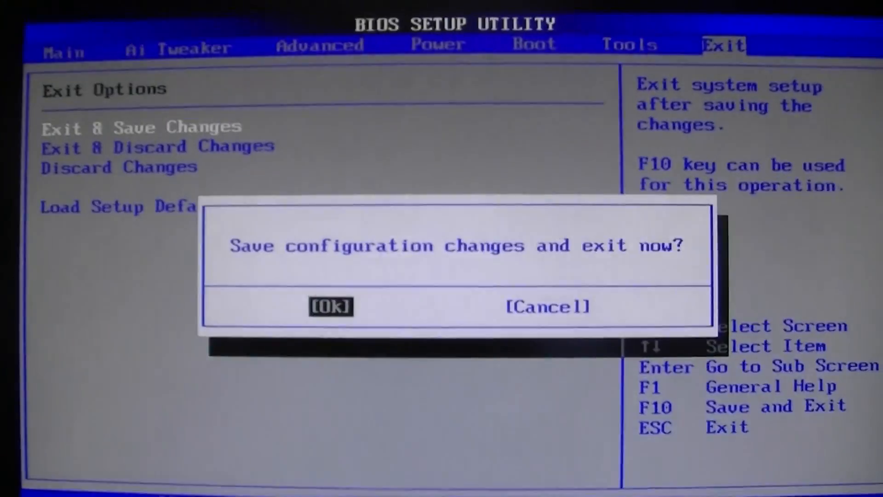
click(330, 306)
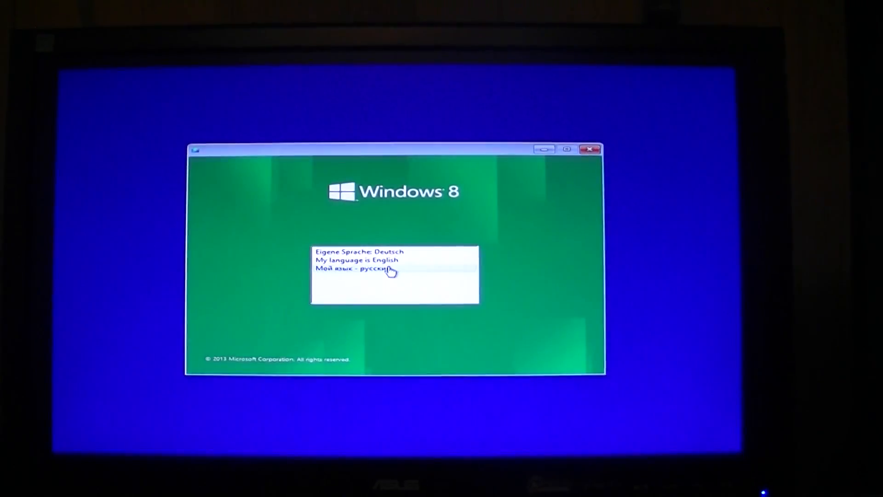
Choose English and accept the English (United States) language and keyboard defaults in Windows Setup
click(357, 260)
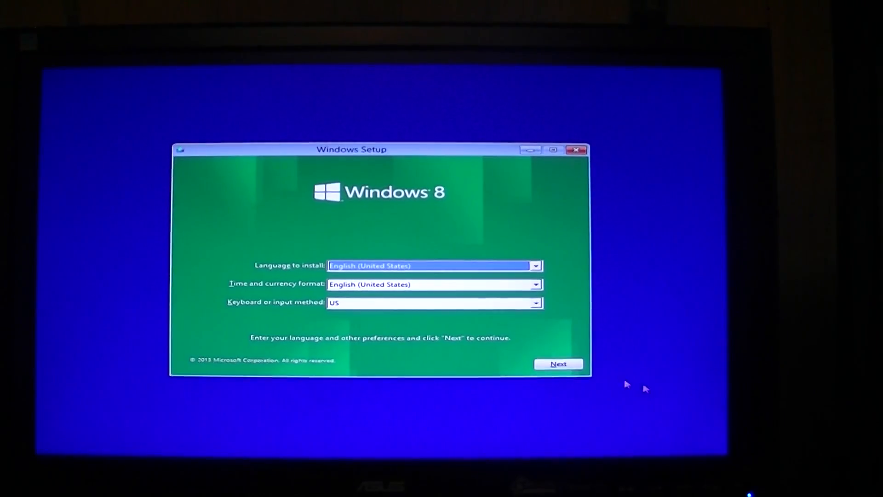
click(558, 364)
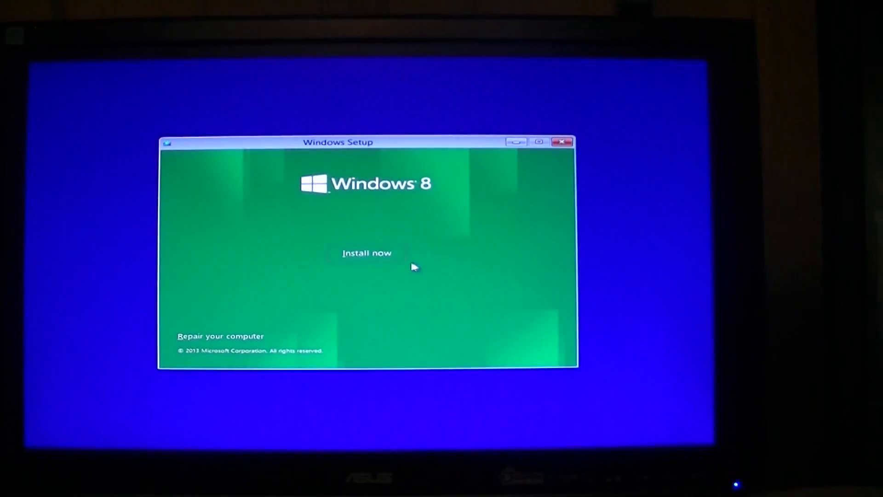